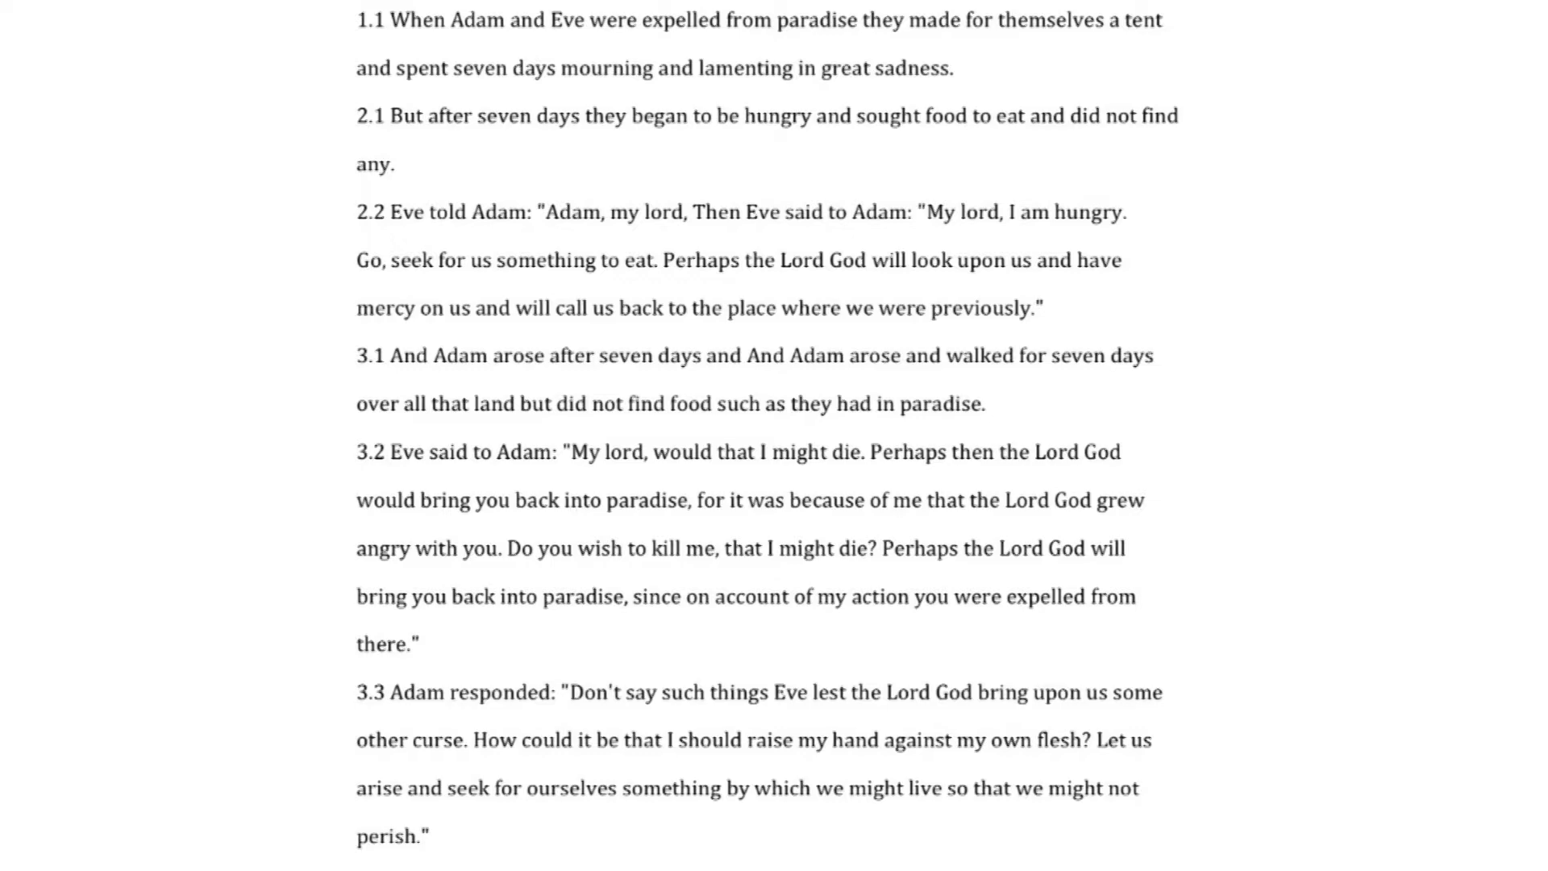
pyautogui.scroll(-3)
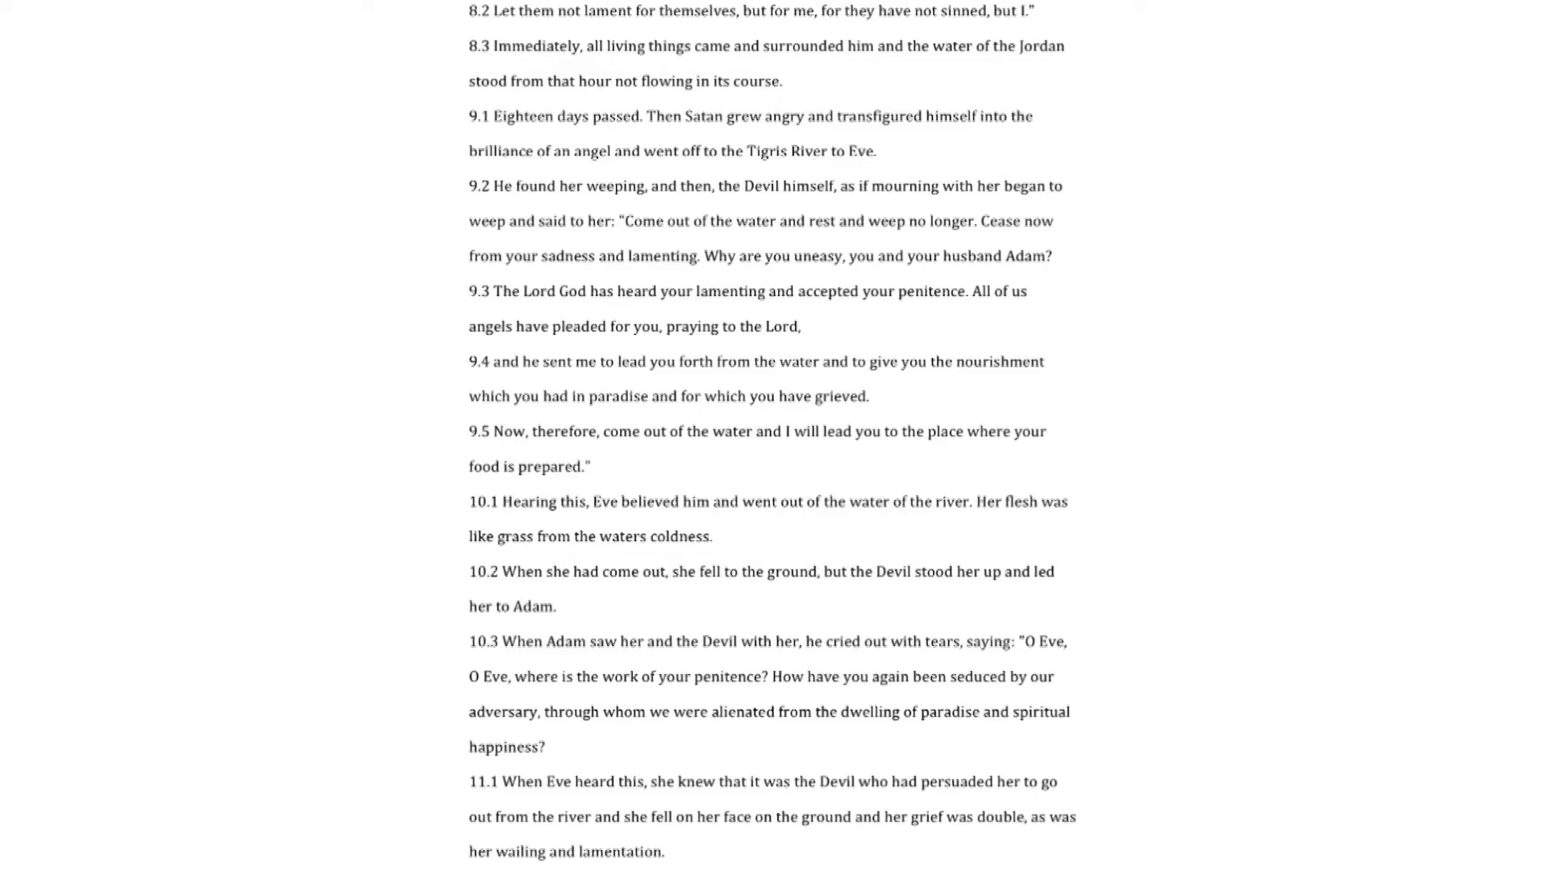